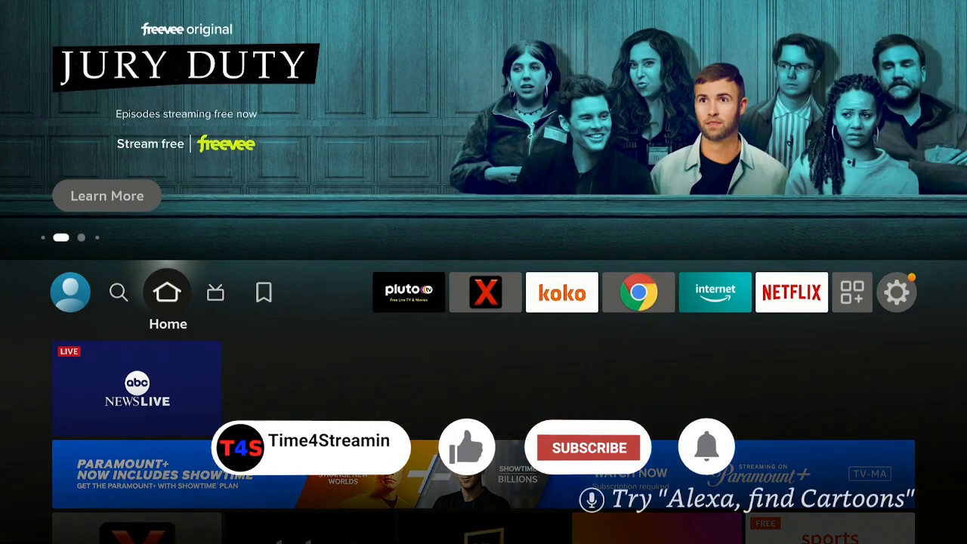
- Search for 'D' from Find and pick the Downloader suggestion to list its results
left_click(589, 447)
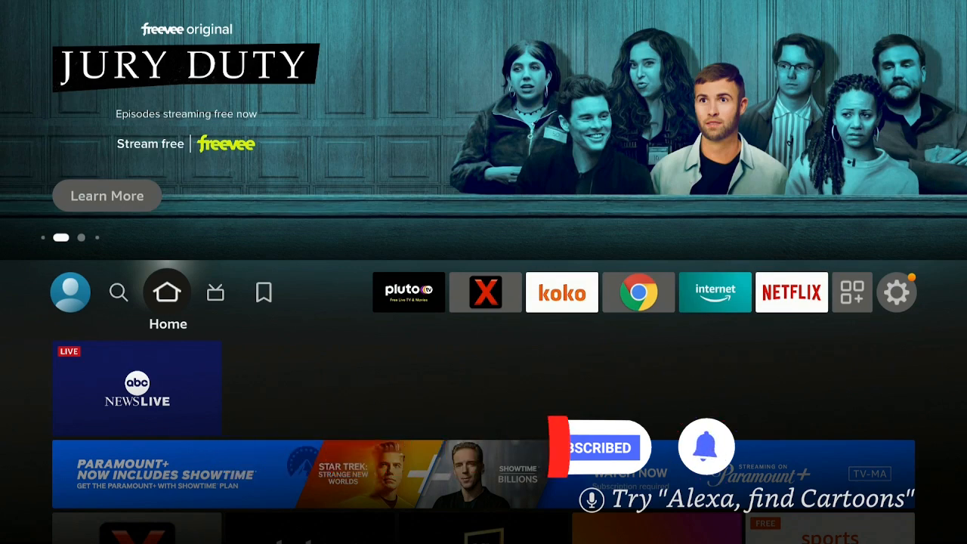
left_click(118, 293)
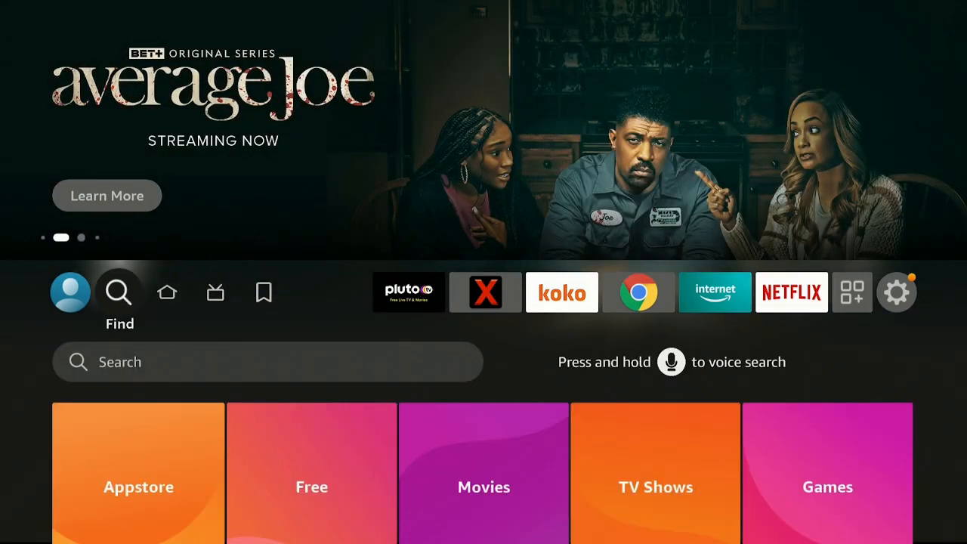
scroll("down", 3)
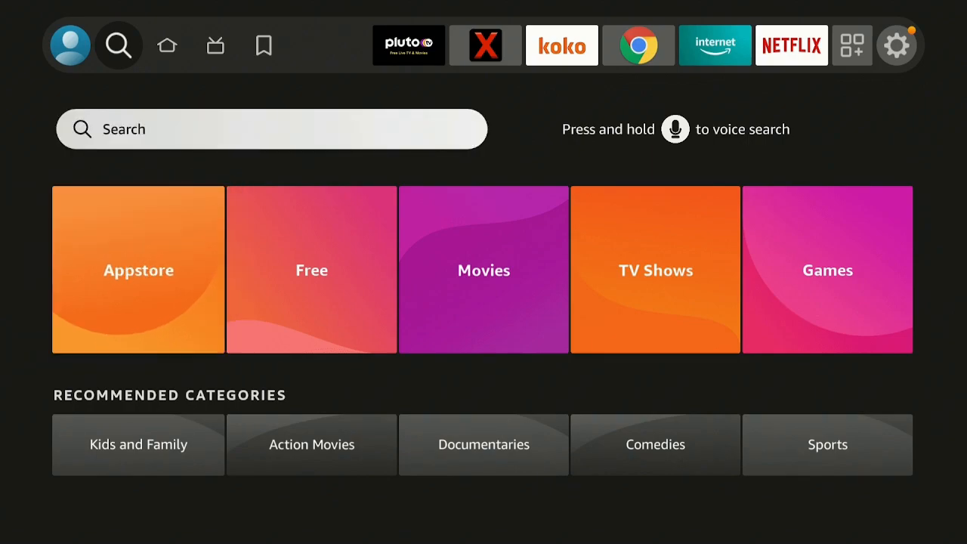
left_click(272, 130)
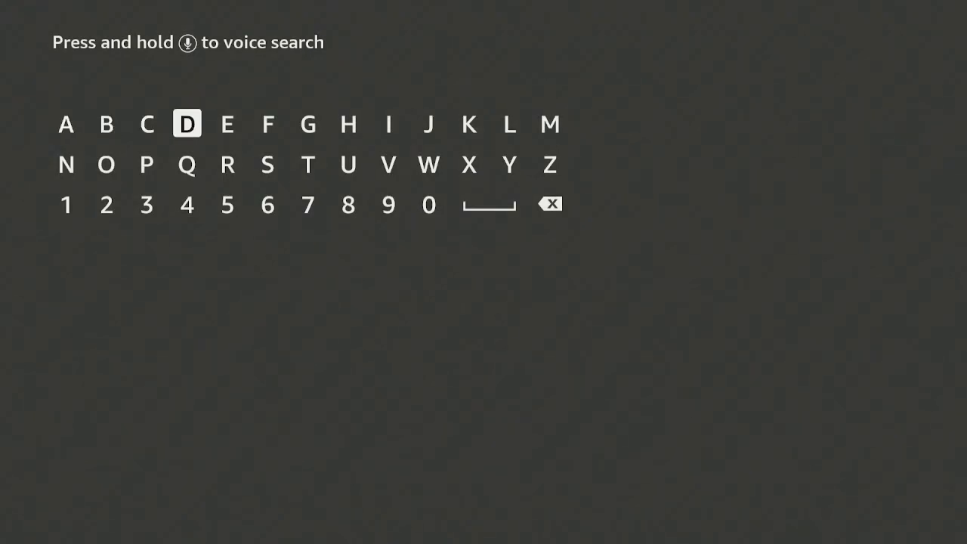
left_click(188, 124)
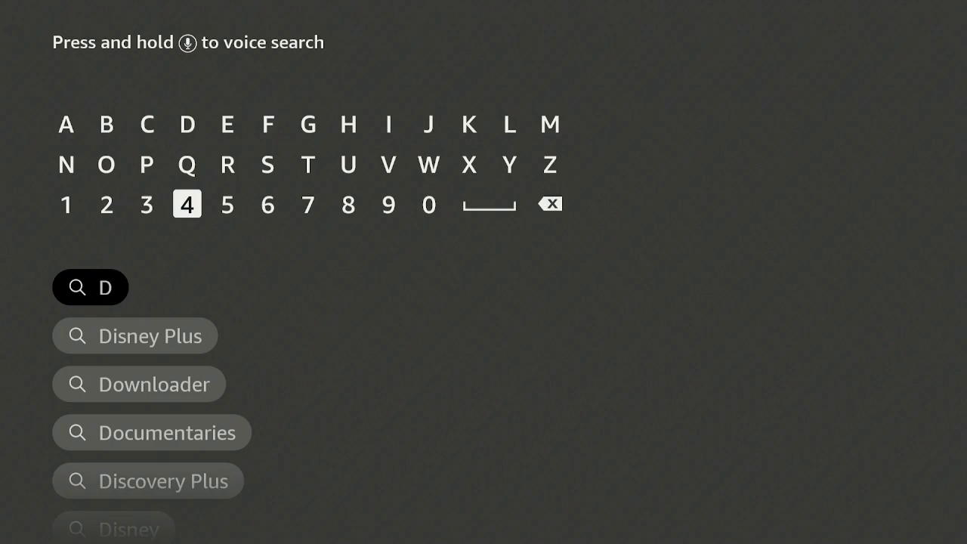
left_click(140, 383)
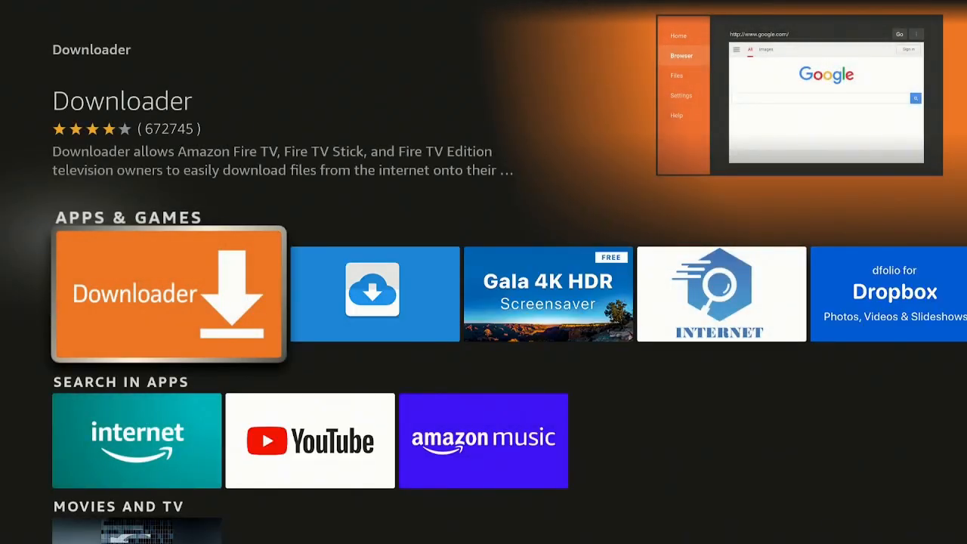
- Download Downloader from its details page and launch it once installed
left_click(168, 293)
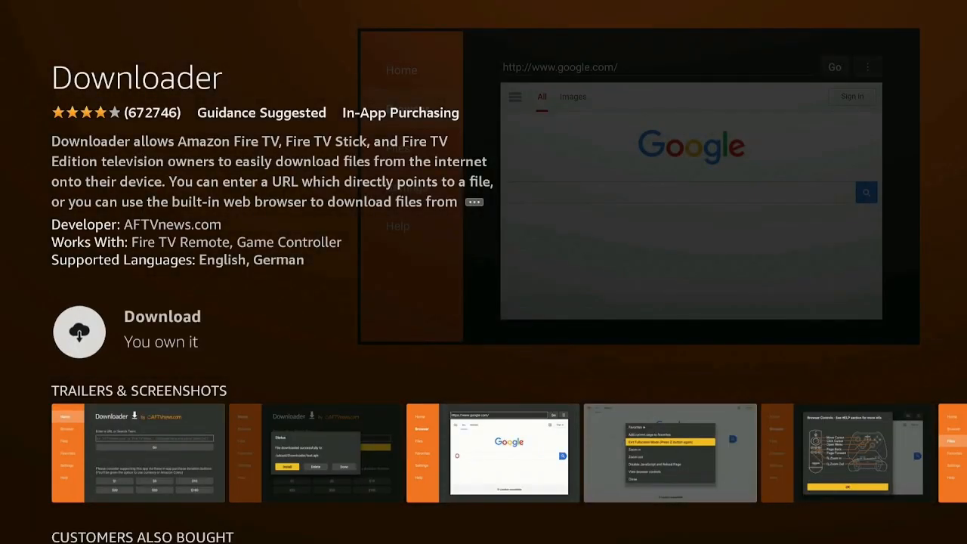
left_click(79, 333)
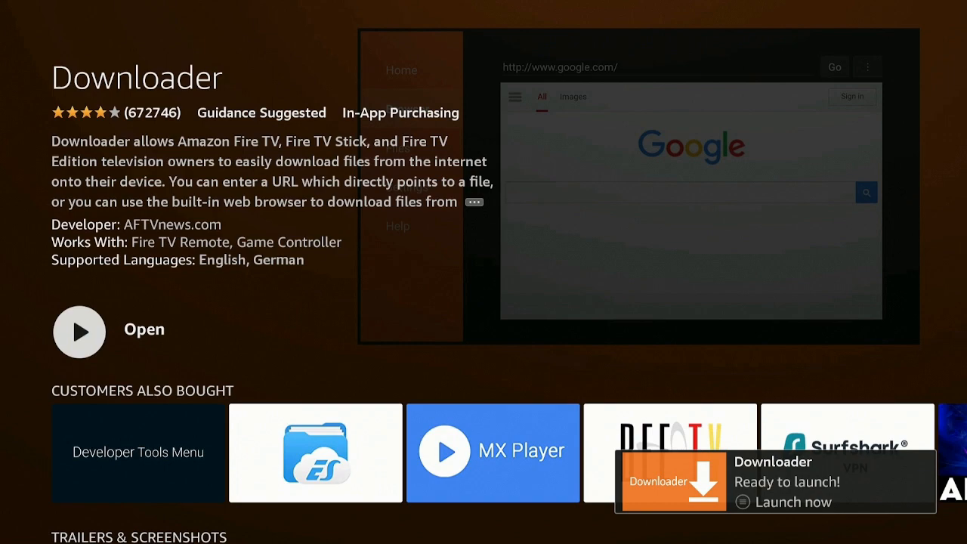
left_click(78, 333)
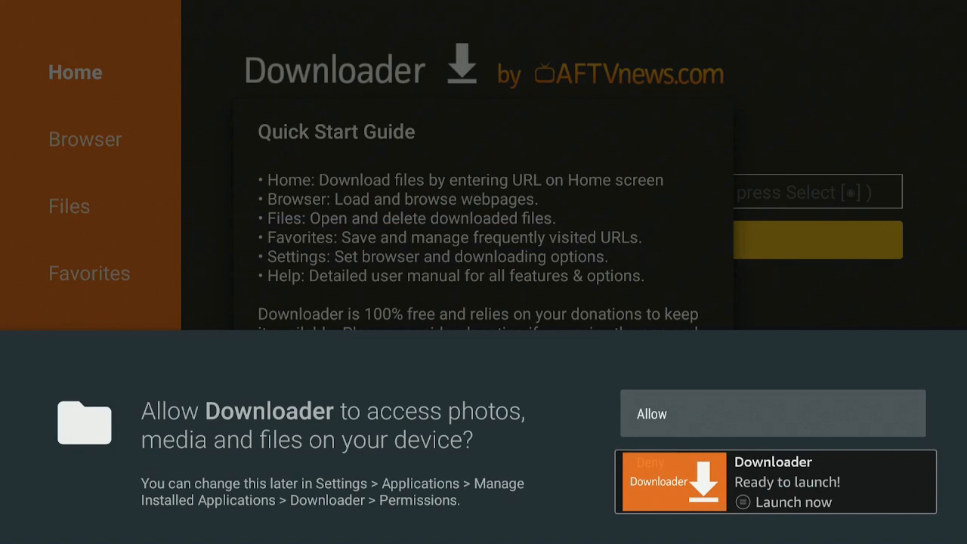
- Allow Downloader file access, dismiss the Quick Start Guide and enter kodi.tv as the URL
left_click(771, 414)
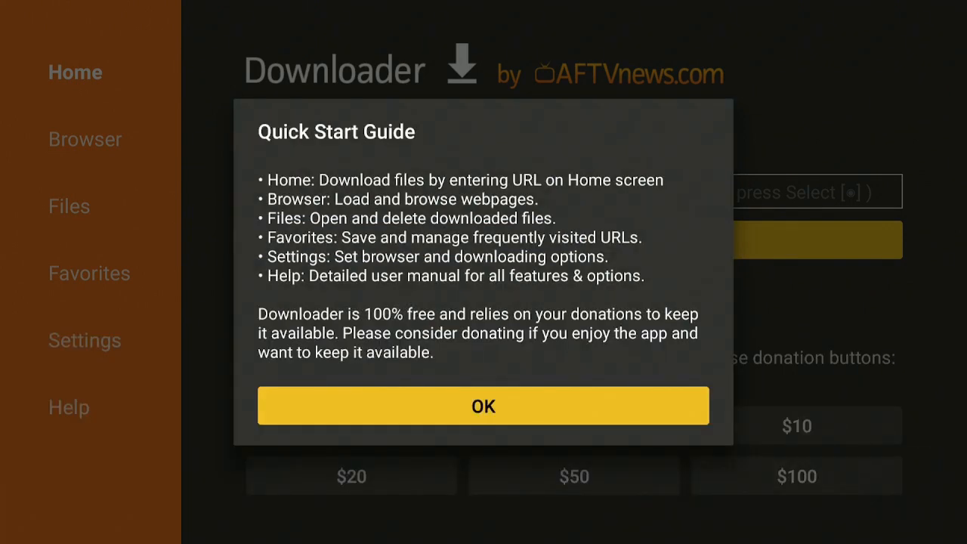
left_click(483, 405)
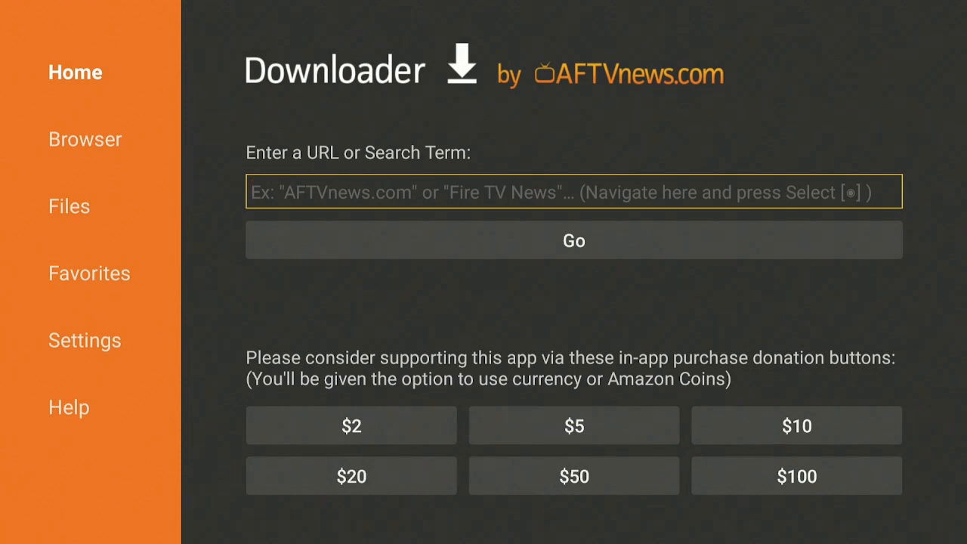
left_click(574, 192)
type("kodi.tv")
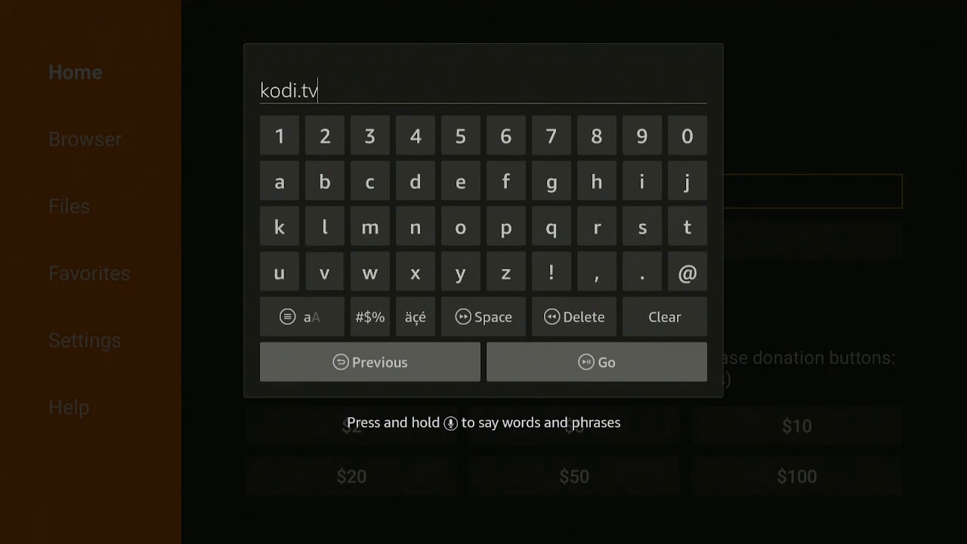
mouse_move(323, 272)
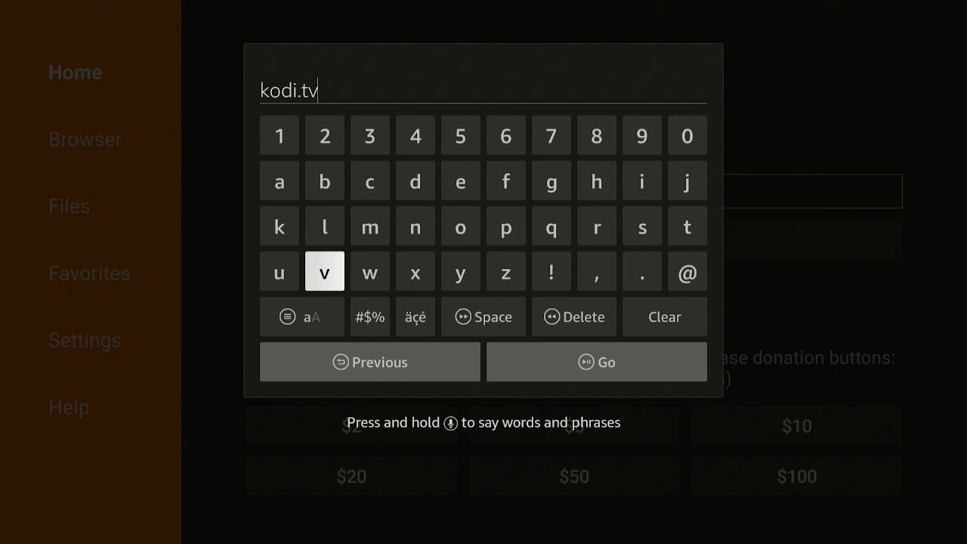
mouse_move(596, 362)
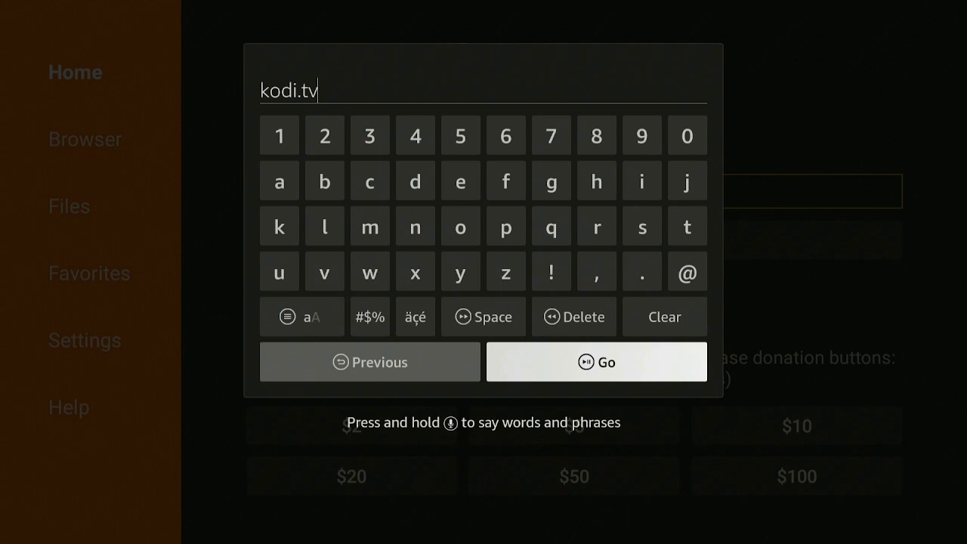
- Load the kodi.tv homepage and expand its navigation menu
left_click(596, 362)
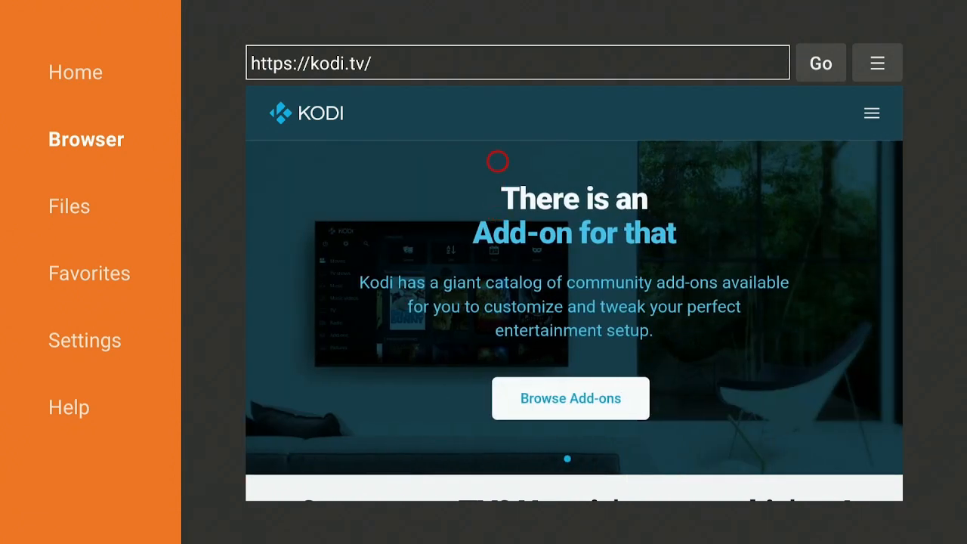
mouse_move(872, 112)
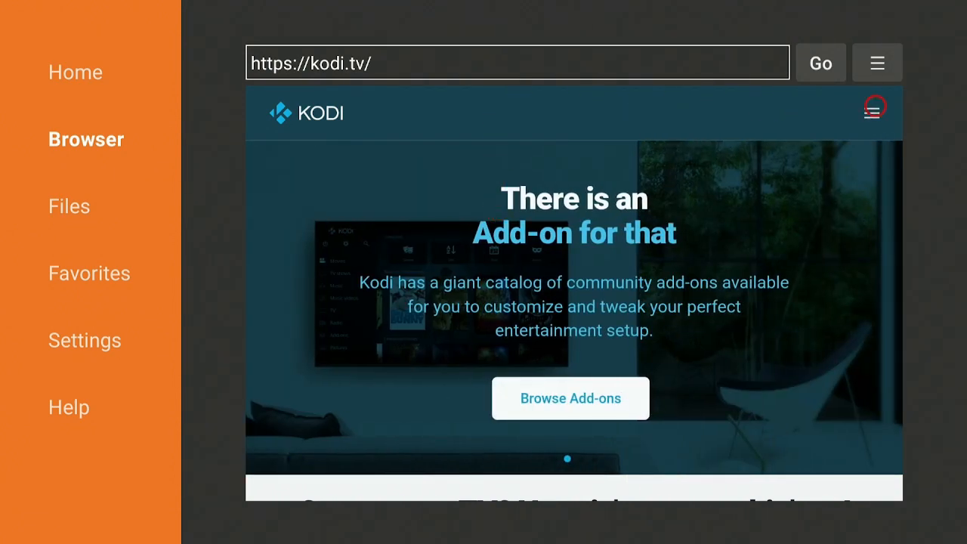
left_click(873, 112)
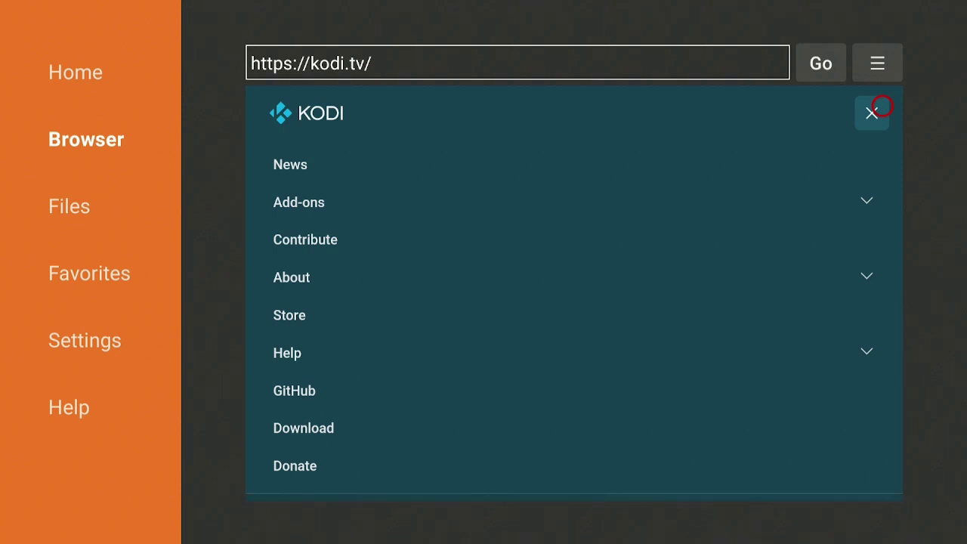
mouse_move(588, 106)
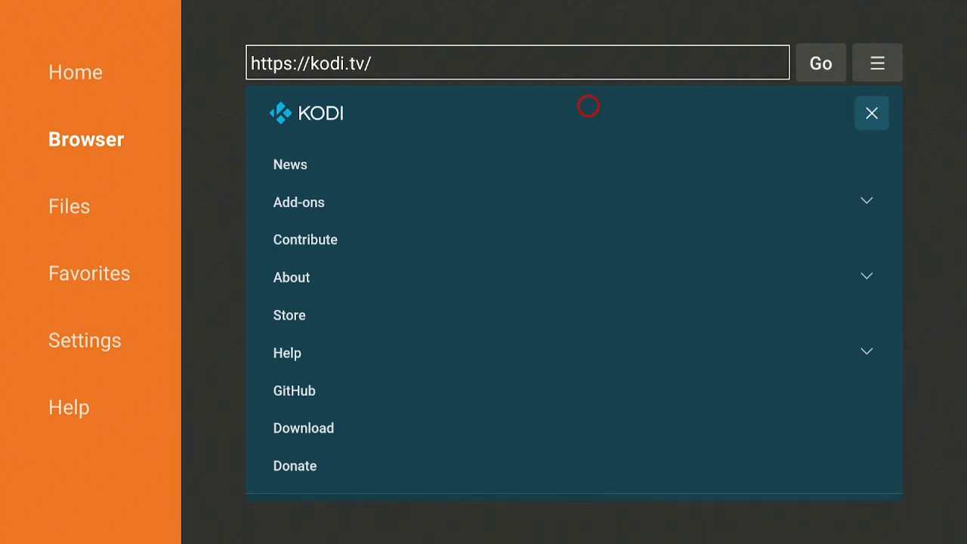
mouse_move(320, 130)
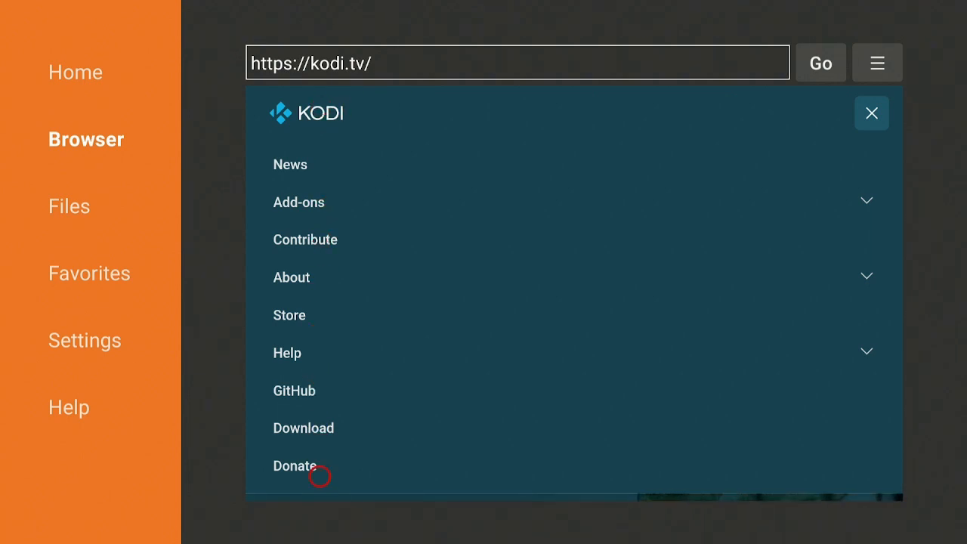
mouse_move(304, 428)
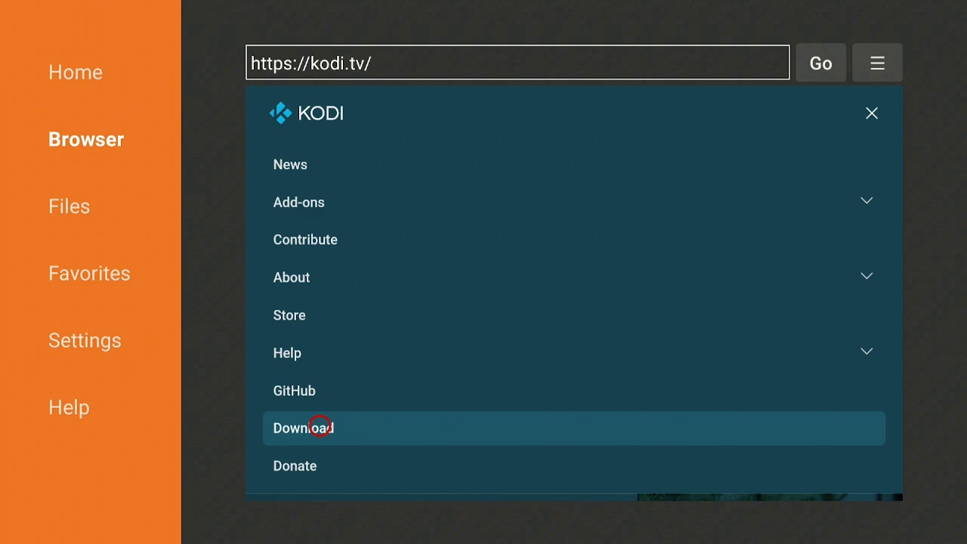
- From Kodi's Download page choose Android and fetch the ARMV7A (32BIT) v20.2 build
left_click(304, 428)
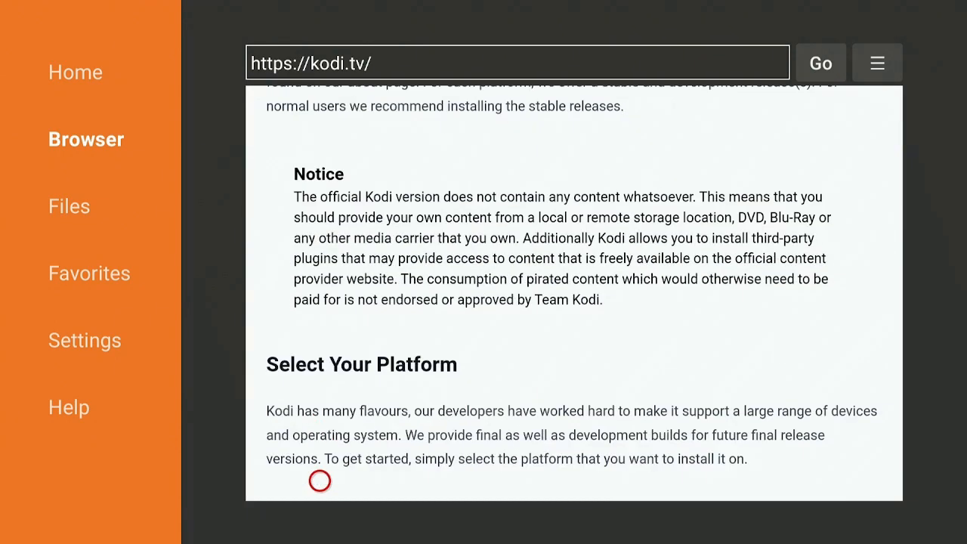
scroll("down", 3)
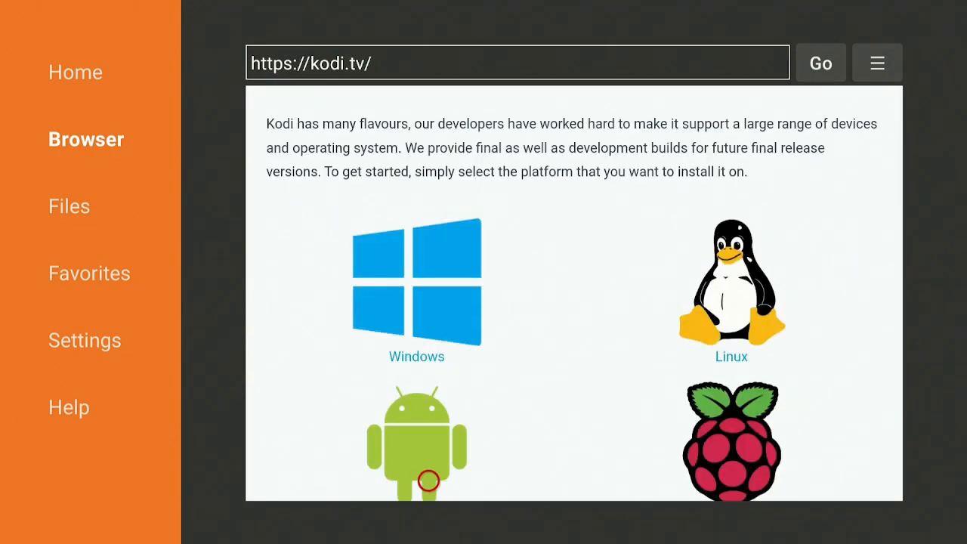
left_click(416, 438)
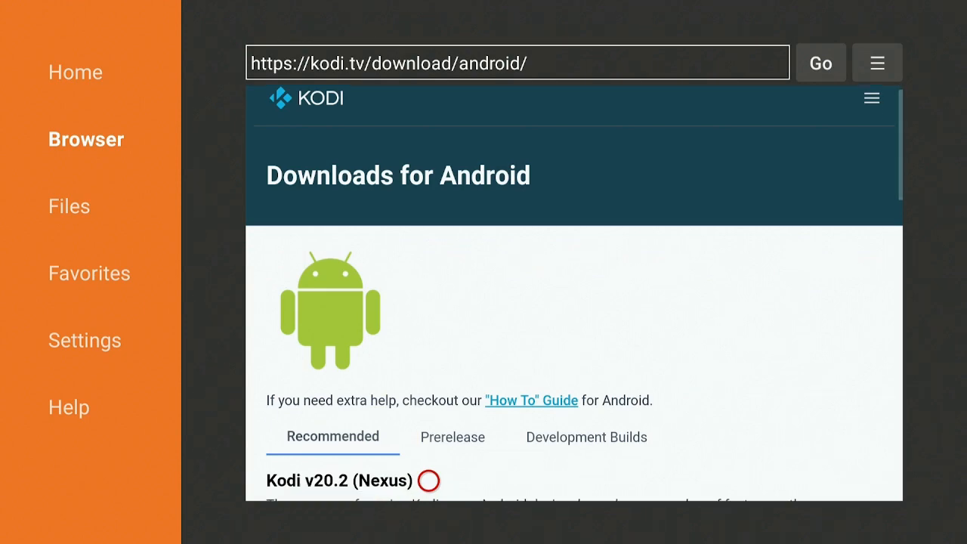
scroll("down", 3)
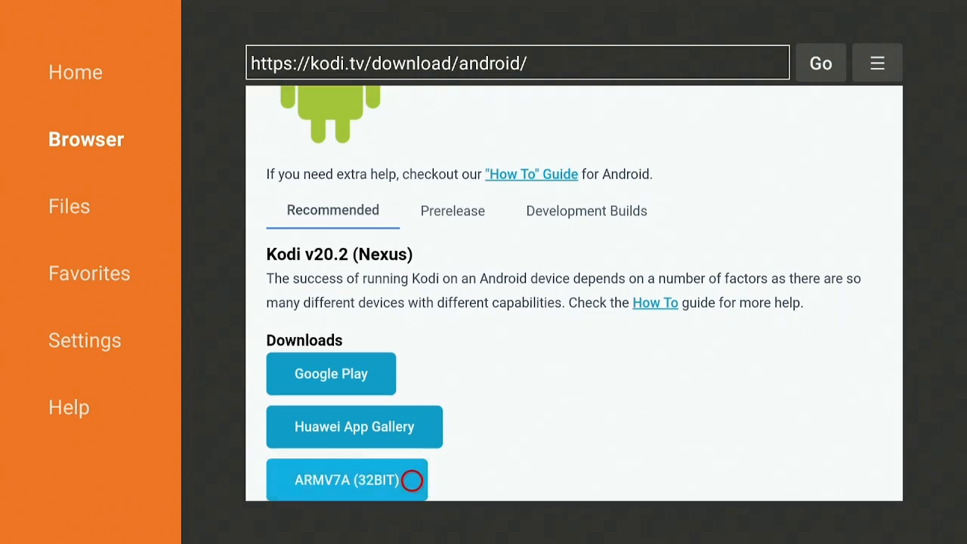
left_click(346, 480)
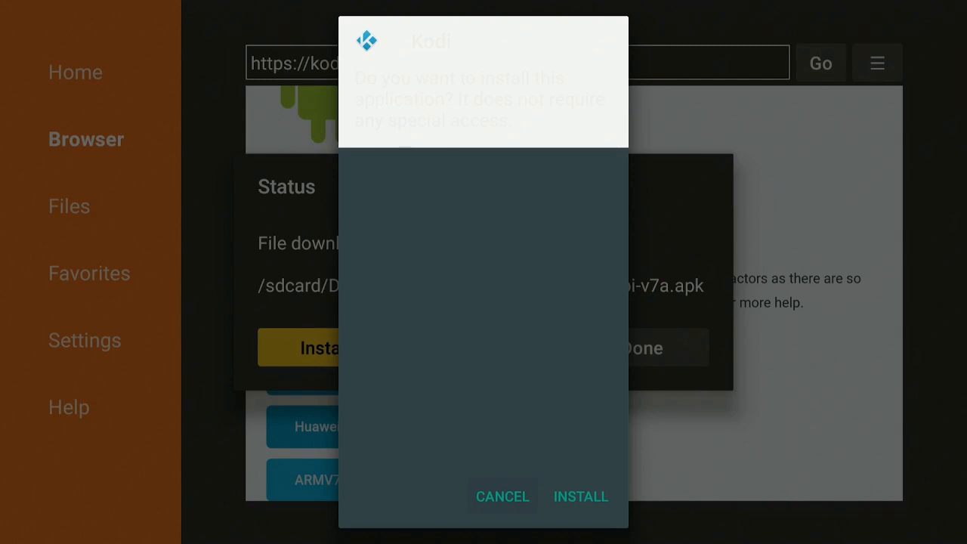
- Install the Kodi APK, then delete the downloaded installer file
left_click(580, 496)
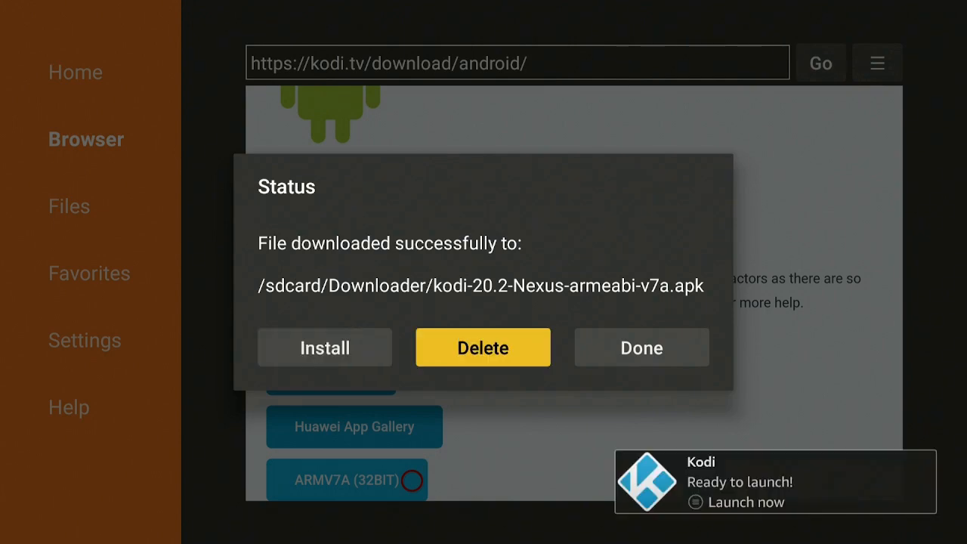
left_click(482, 346)
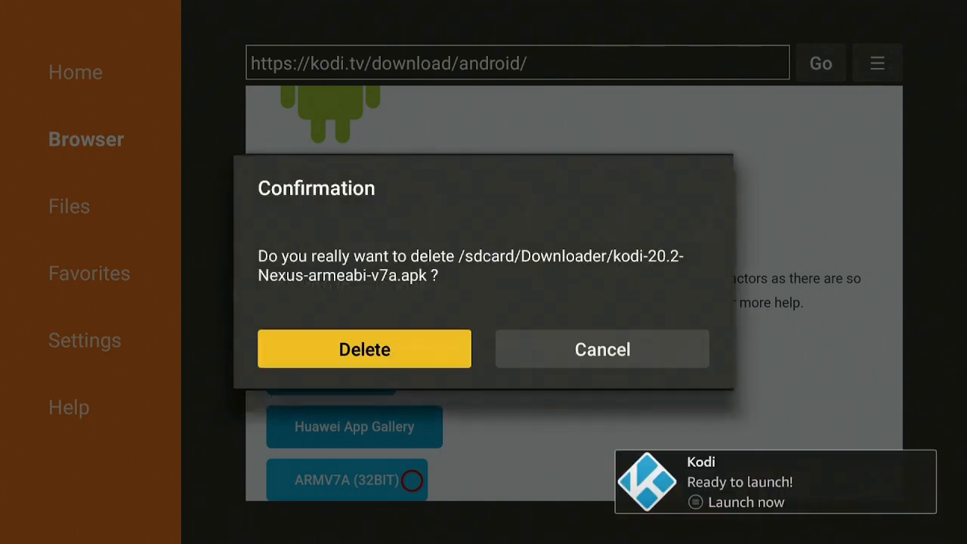
left_click(364, 347)
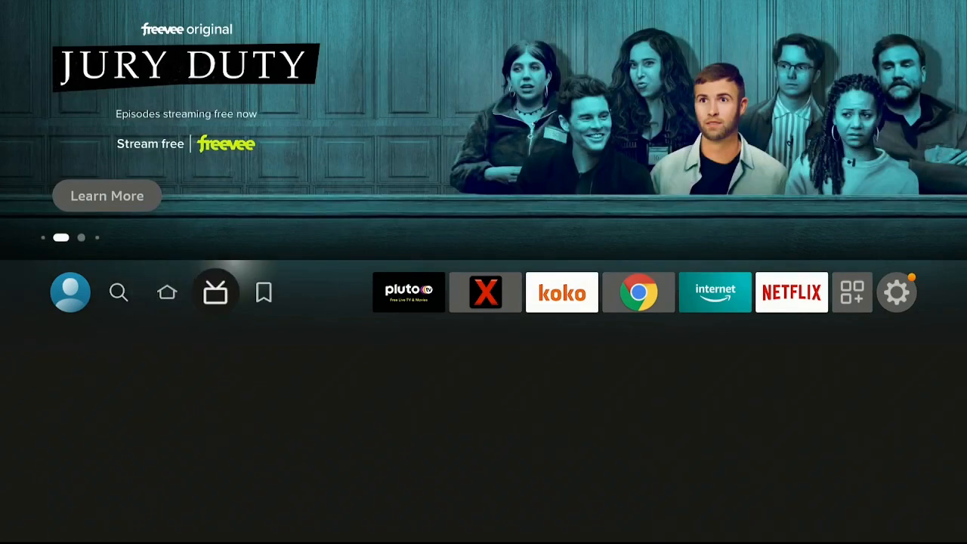
- From Your Apps & Channels, move Kodi to the front of the app row
left_click(852, 293)
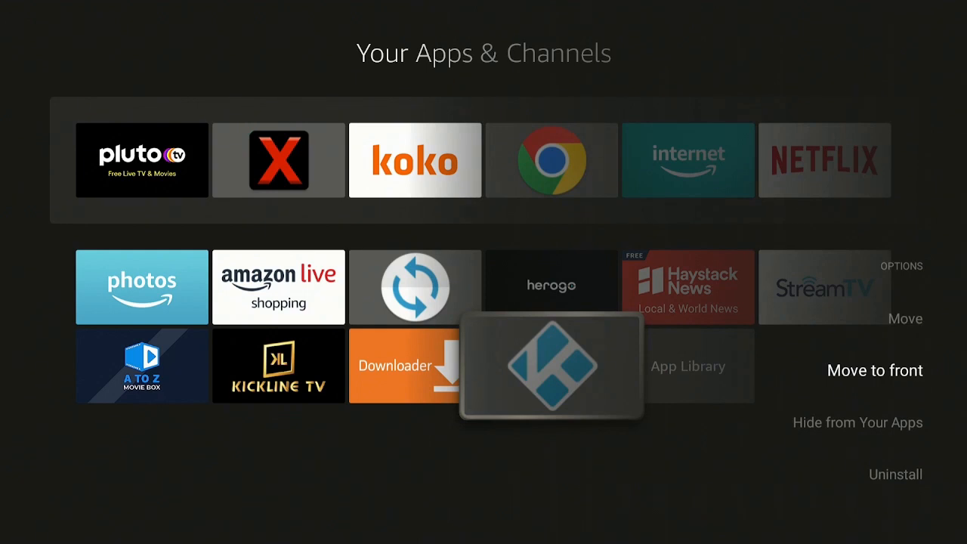
left_click(874, 370)
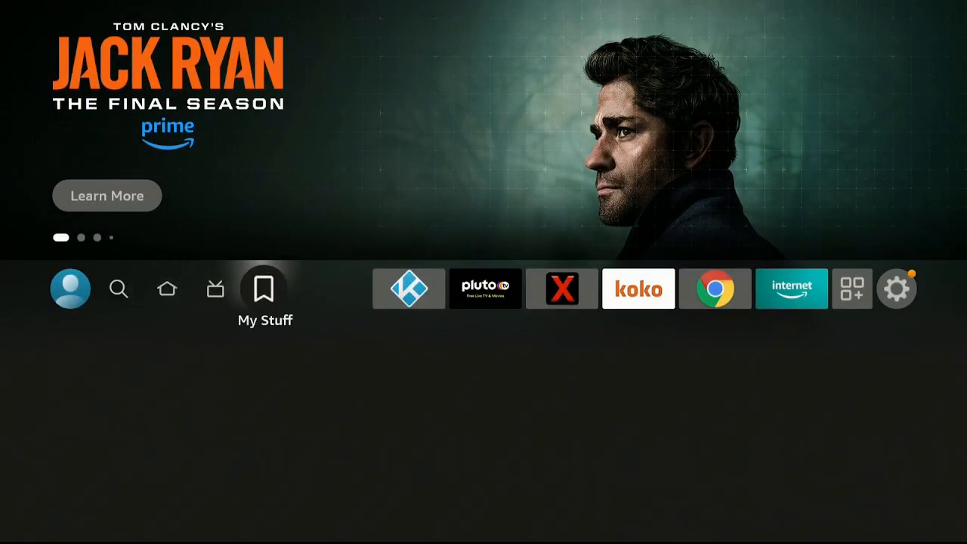
- Launch Kodi from the home row and grant its media and file access
left_click(408, 289)
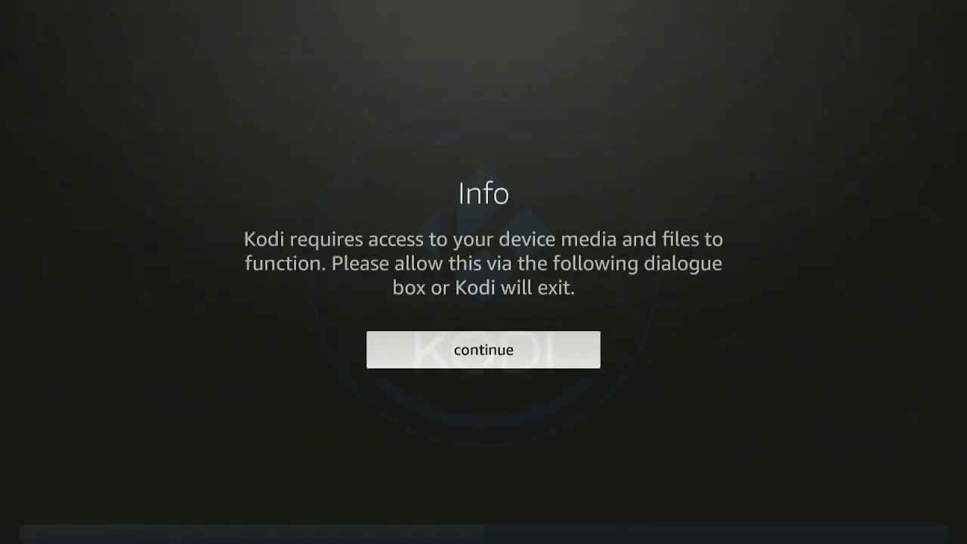
left_click(484, 349)
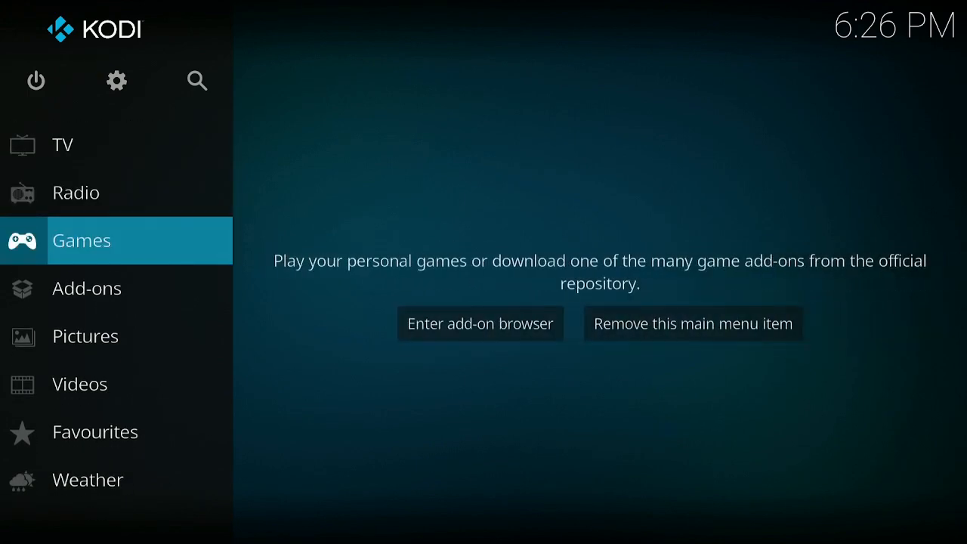
- Browse Kodi's Add-ons and Pictures sections, then exit to the Fire TV home screen
left_click(87, 289)
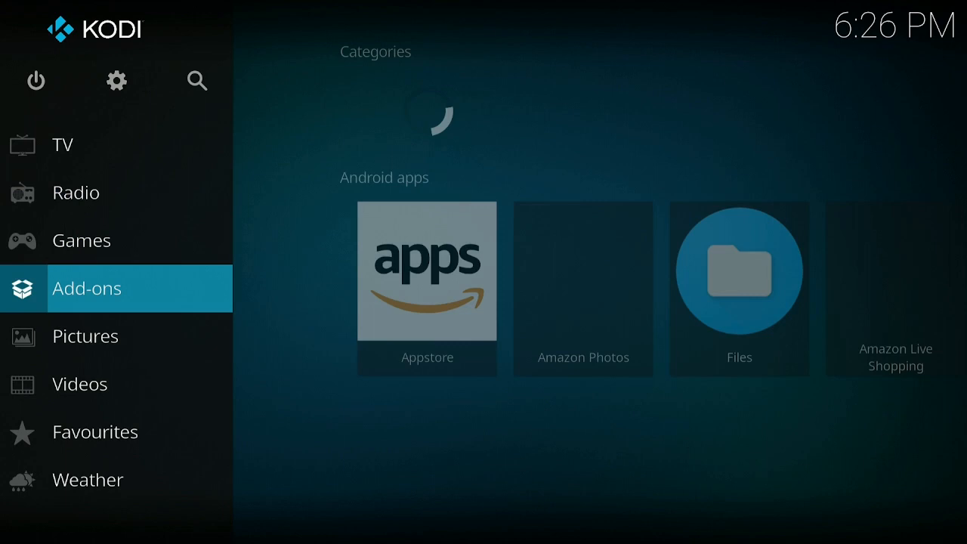
left_click(85, 335)
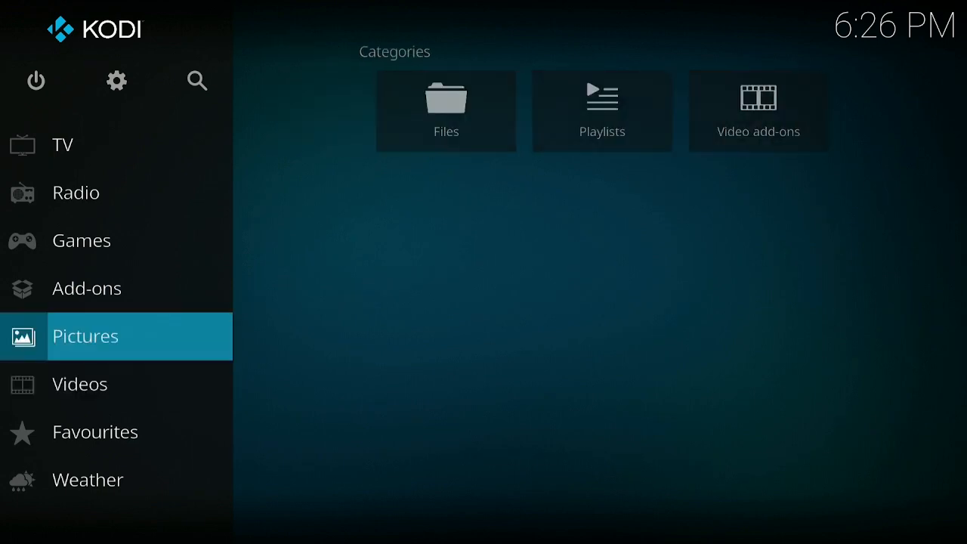
left_click(81, 240)
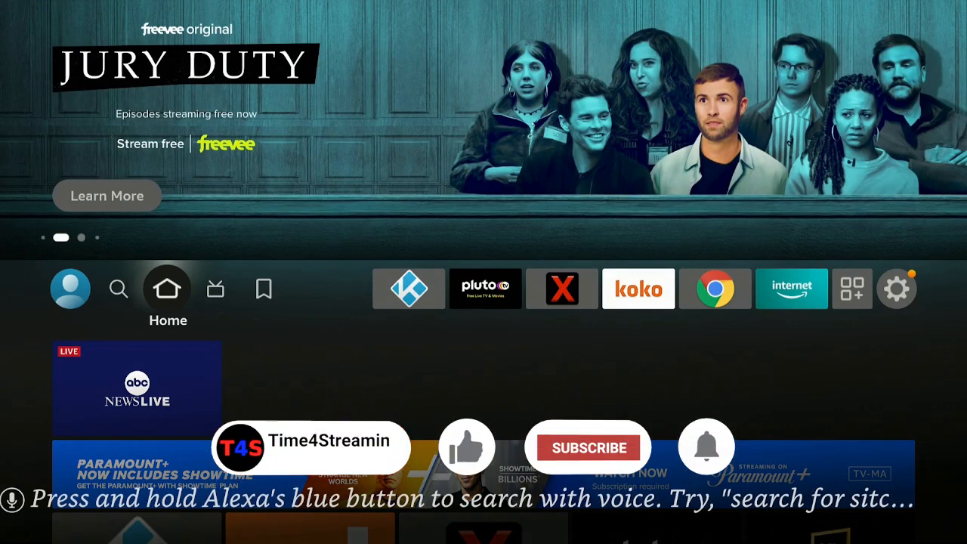
left_click(589, 448)
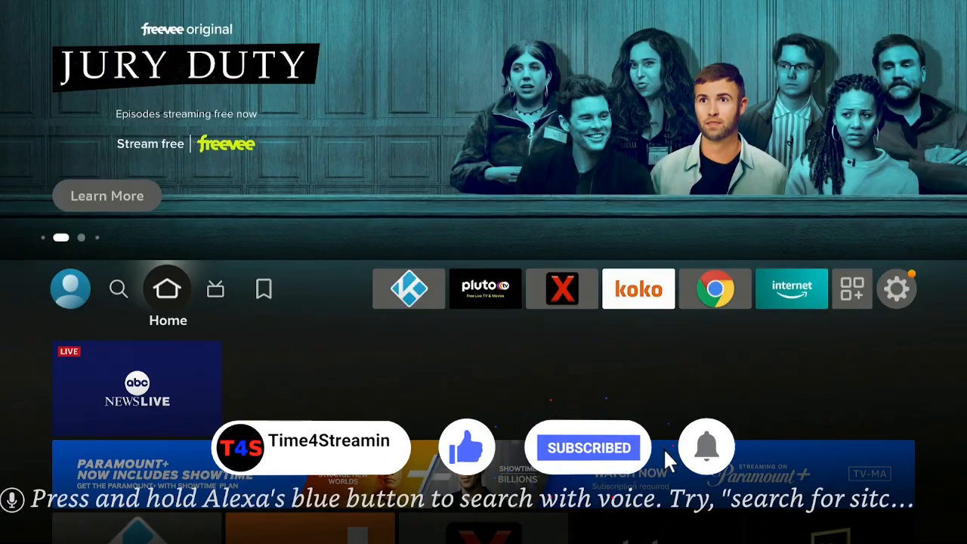